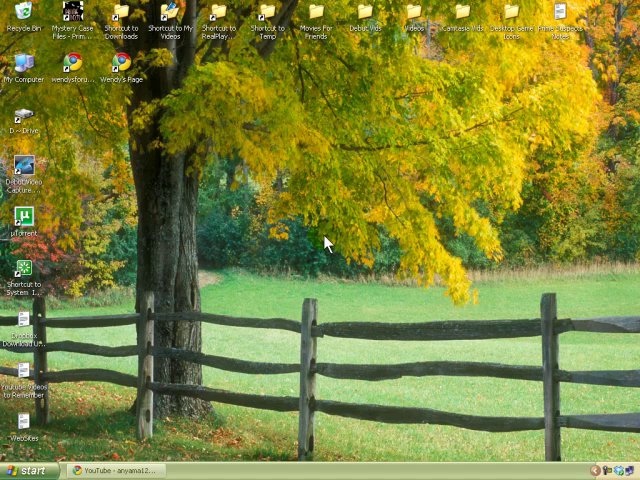
Browse Under the Hood and Personal Stuff settings, ending on privacy and network options
left_click(28, 472)
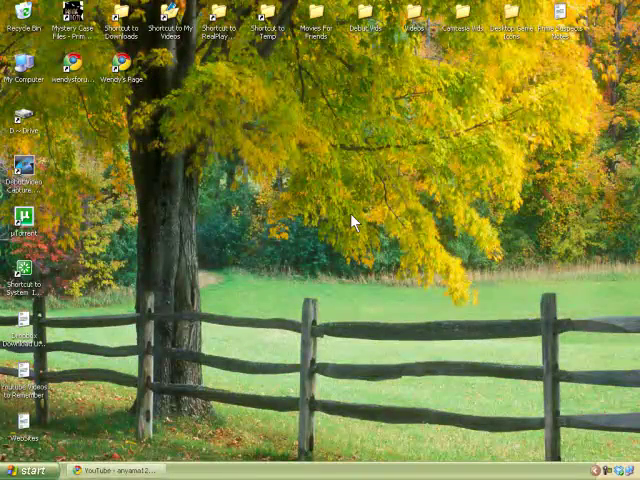
mouse_move(344, 222)
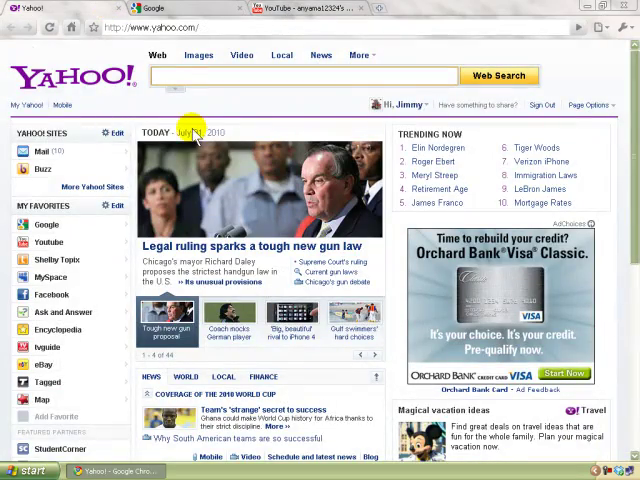
mouse_move(562, 72)
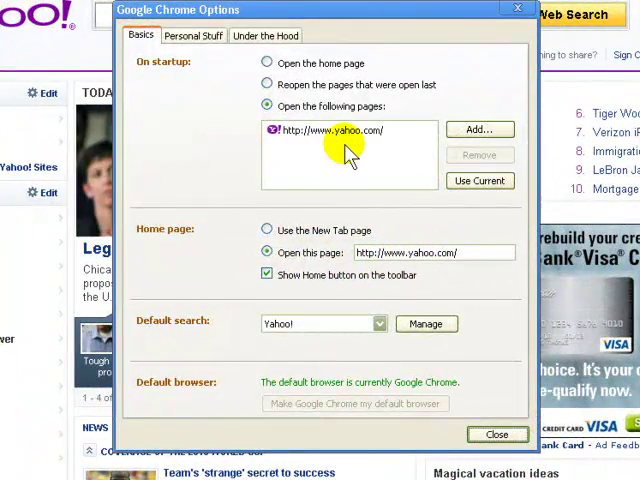
left_click(264, 36)
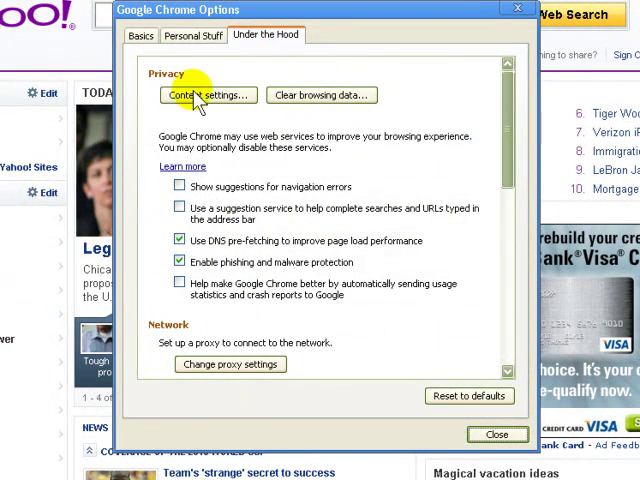
left_click(192, 36)
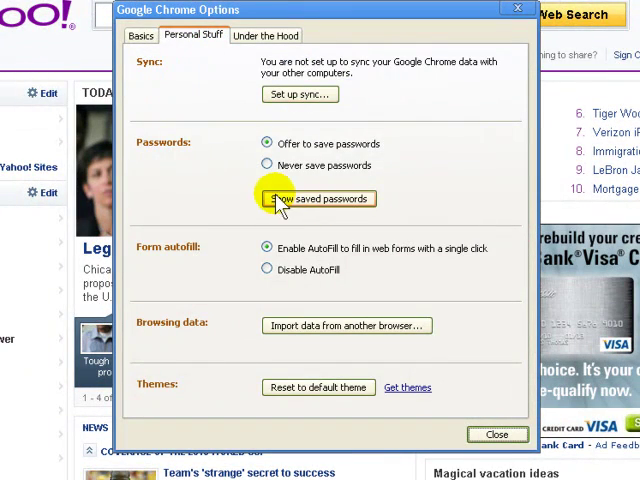
left_click(264, 36)
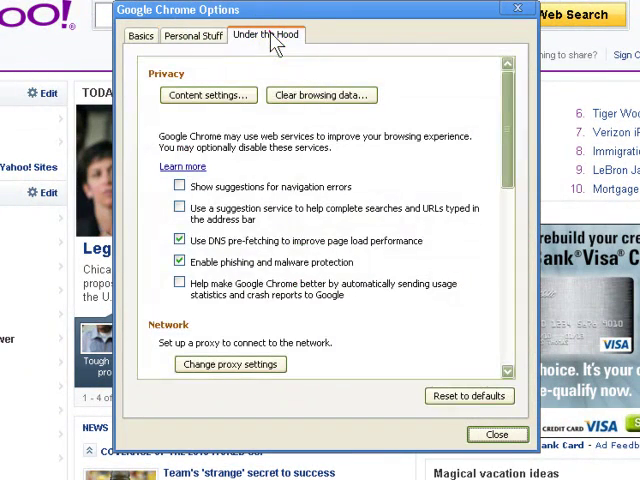
mouse_move(322, 96)
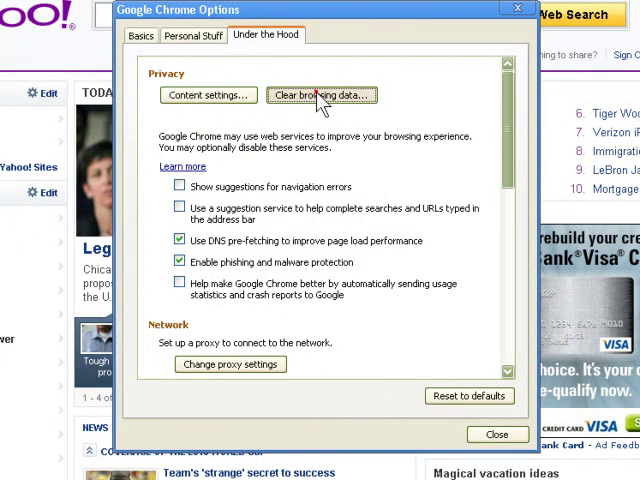
left_click(322, 96)
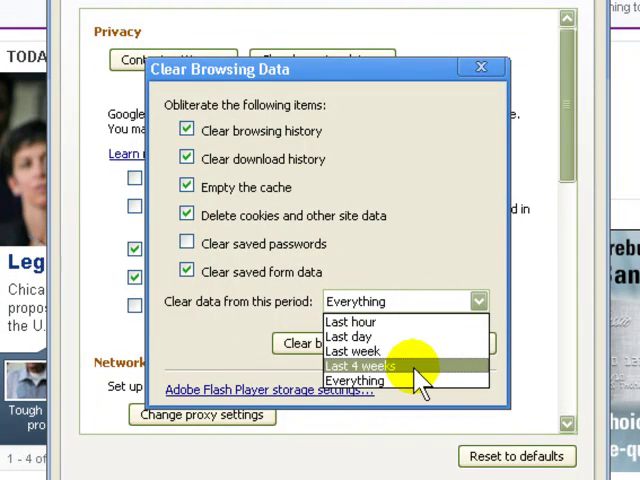
left_click(480, 68)
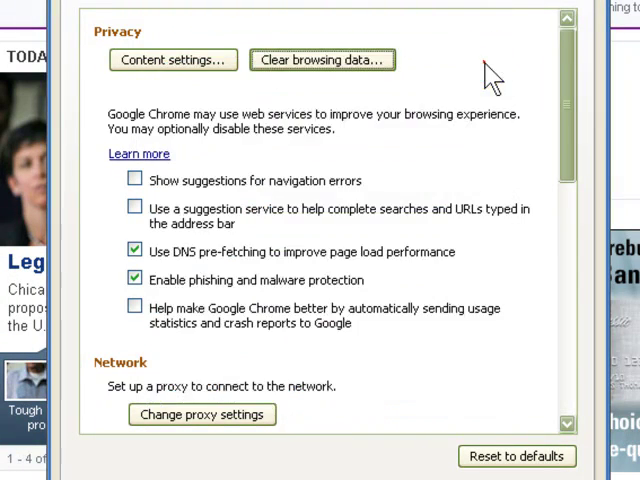
Return to the Basics settings, close Options and show the Google search tab
left_click(184, 92)
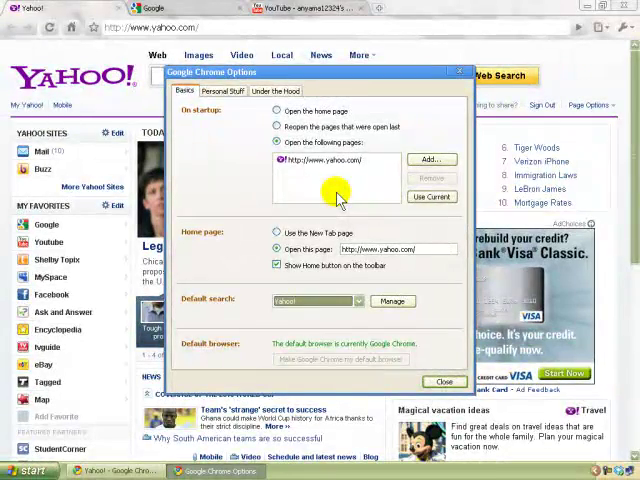
left_click(444, 380)
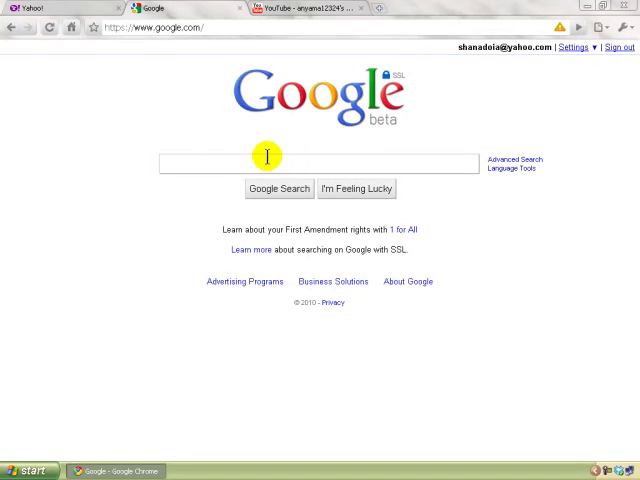
mouse_move(356, 160)
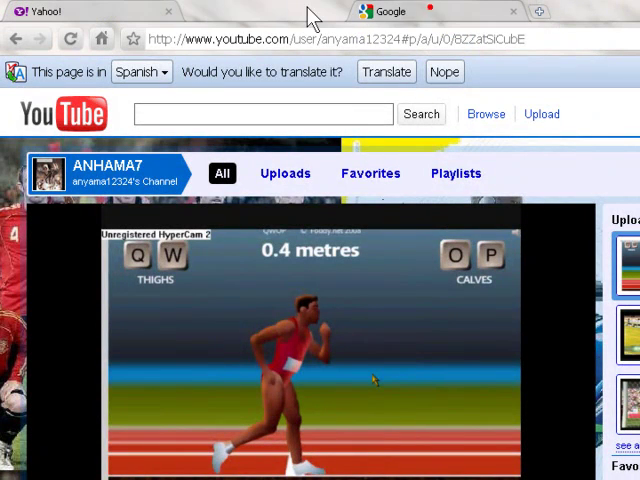
Switch between the Spanish YouTube channel tab and the Google search tab
left_click(384, 12)
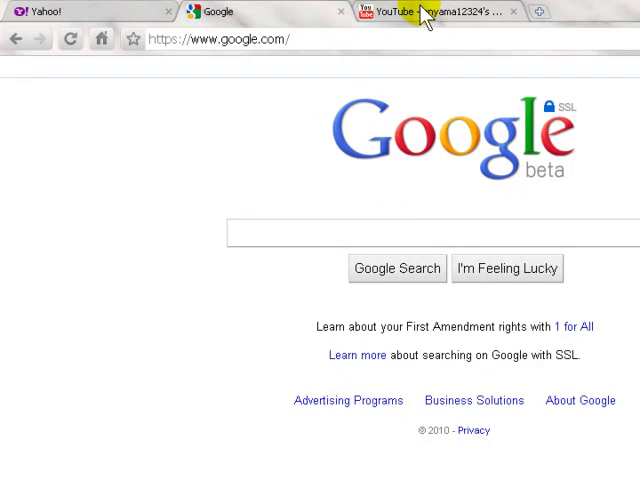
mouse_move(324, 20)
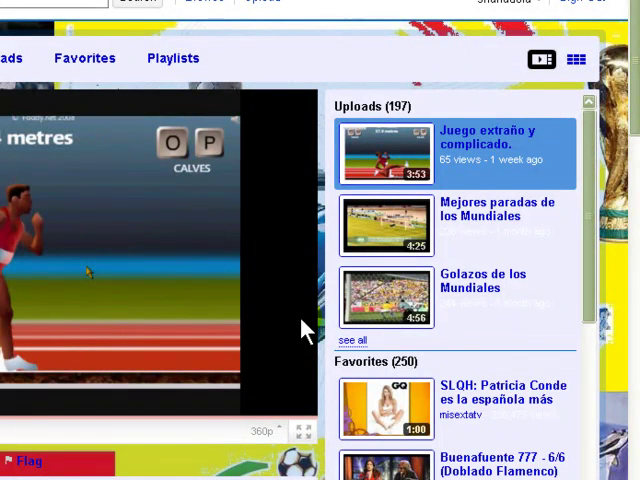
mouse_move(284, 210)
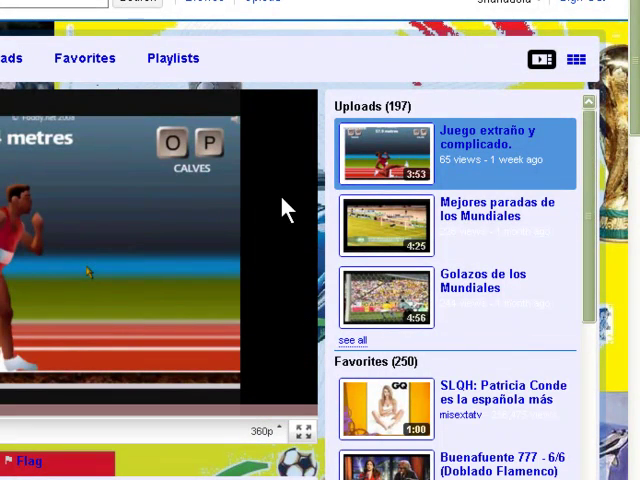
mouse_move(484, 280)
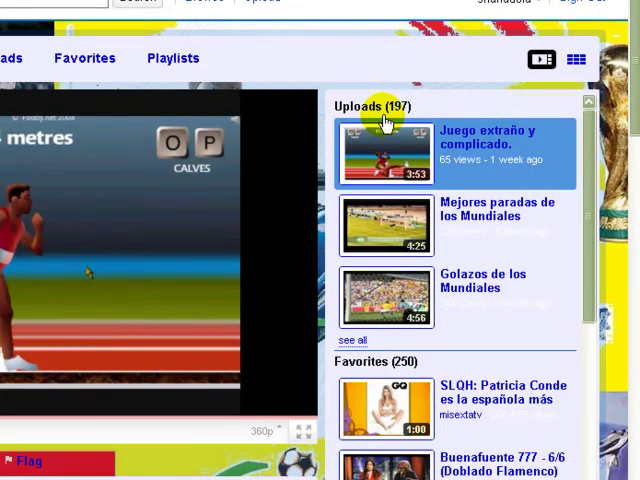
mouse_move(456, 280)
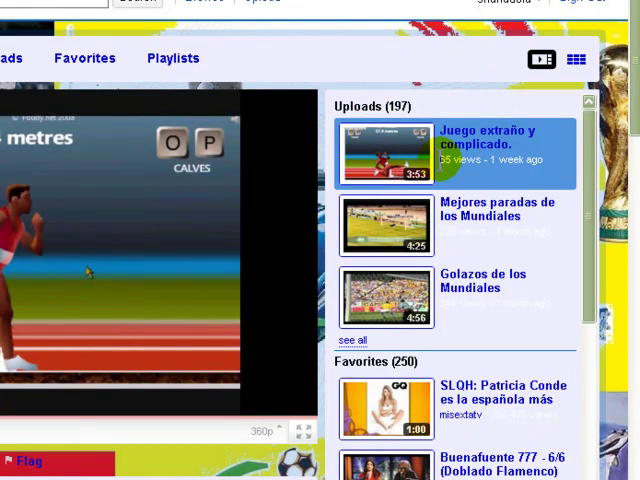
mouse_move(210, 196)
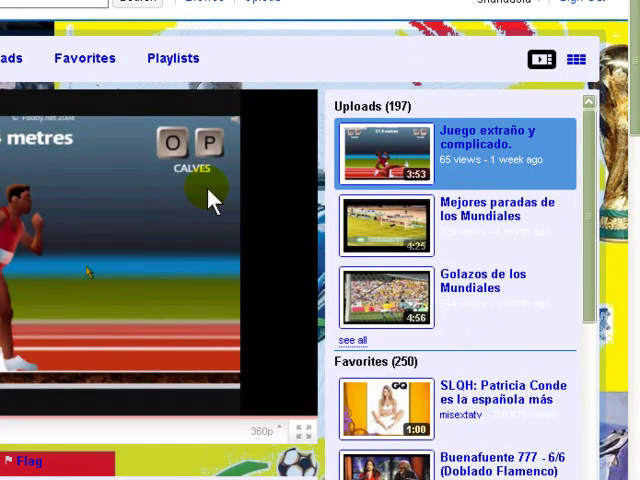
mouse_move(116, 90)
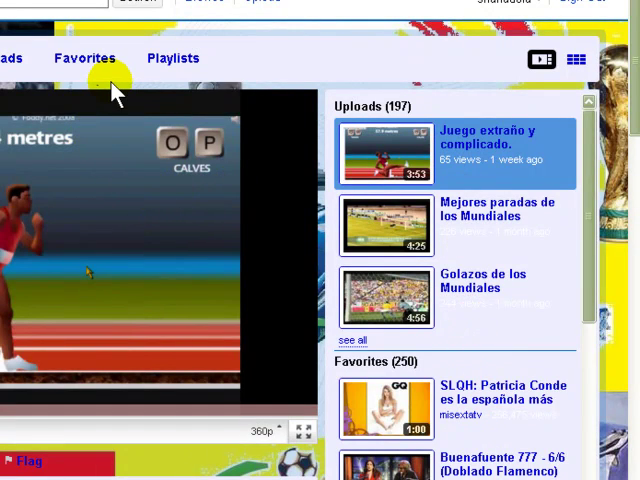
mouse_move(124, 80)
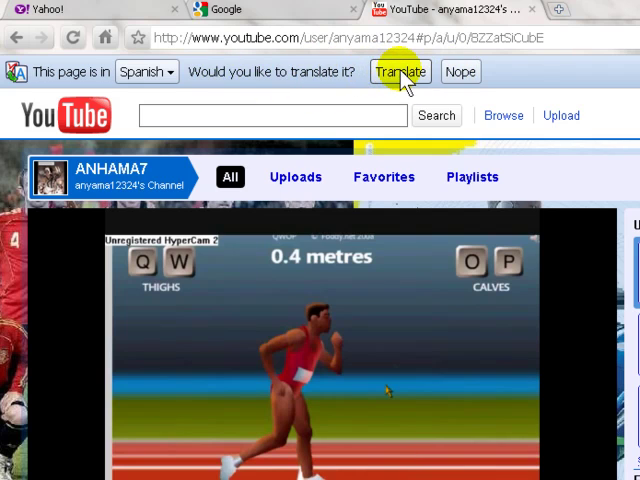
Translate the Spanish channel page into English and view the target-language list
left_click(400, 72)
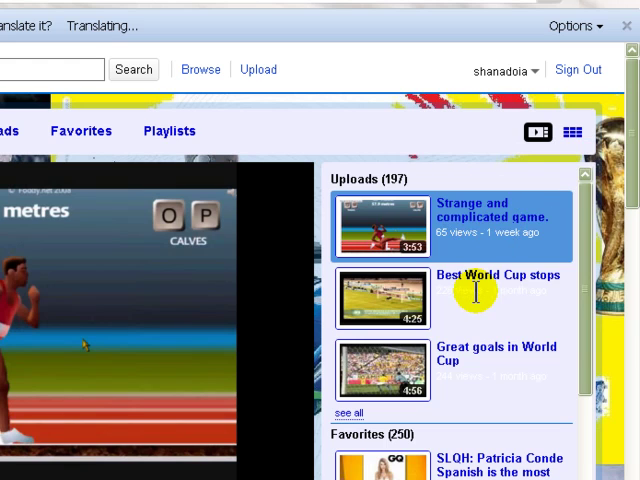
mouse_move(476, 292)
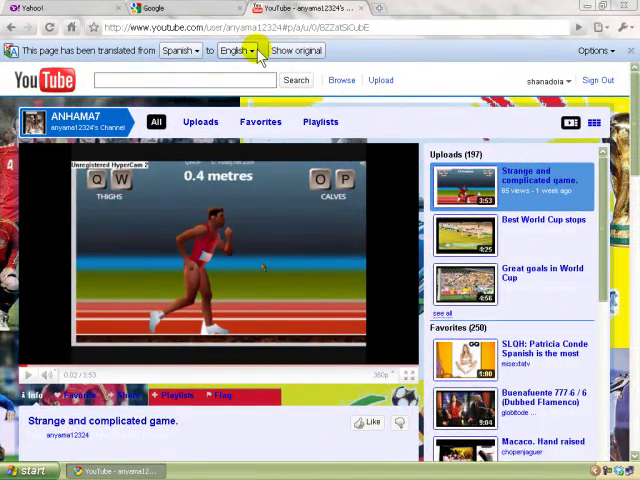
left_click(236, 52)
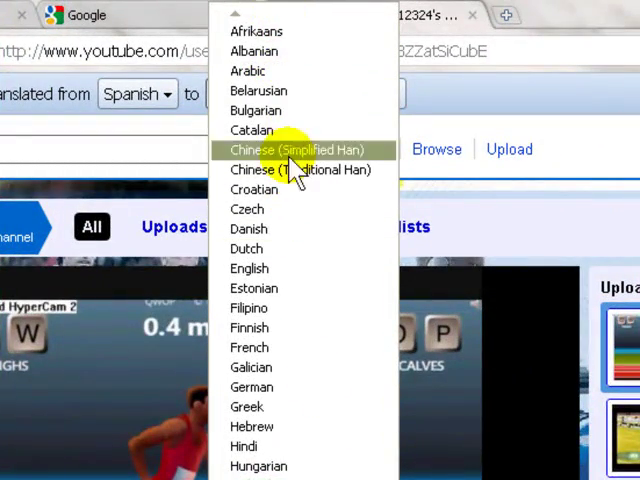
mouse_move(264, 328)
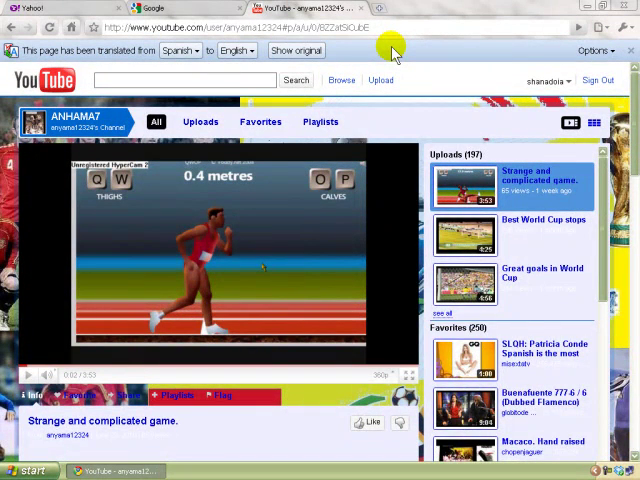
mouse_move(562, 244)
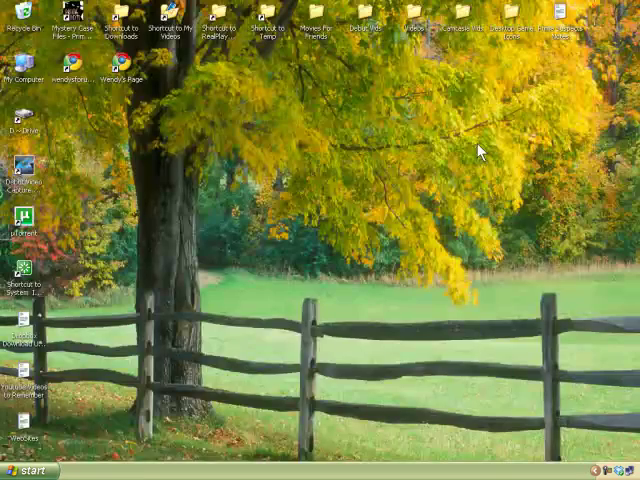
mouse_move(310, 280)
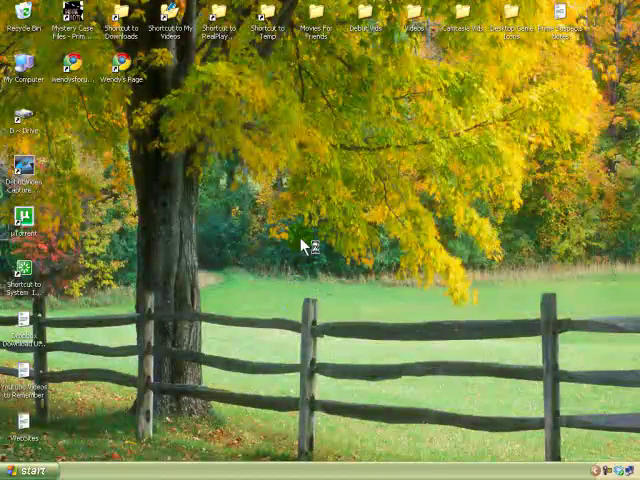
mouse_move(298, 292)
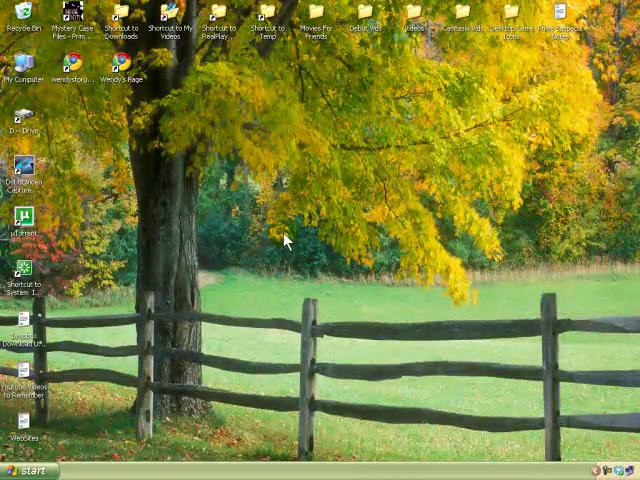
mouse_move(308, 252)
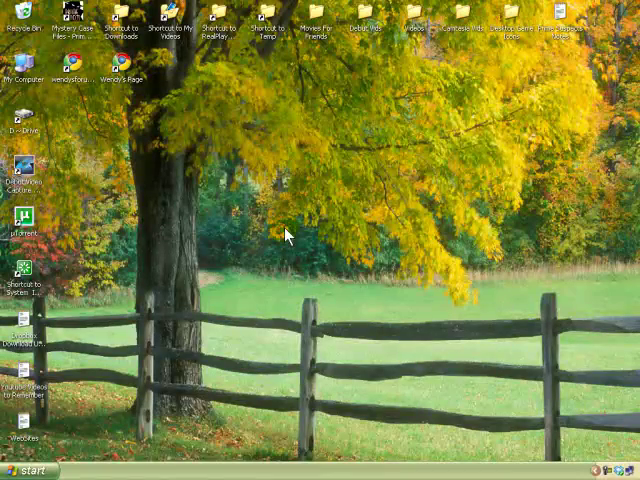
mouse_move(304, 248)
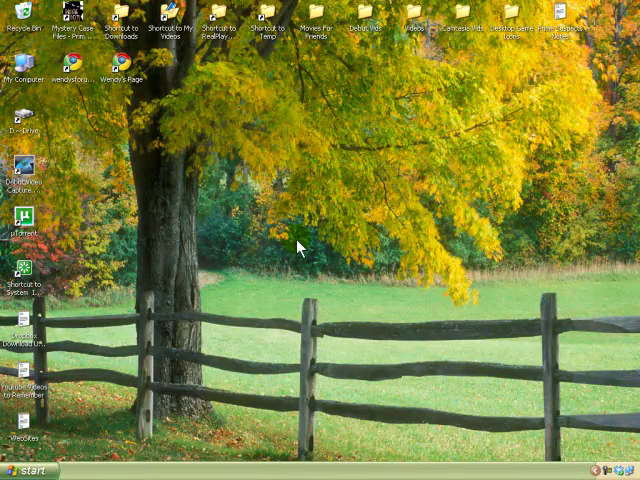
mouse_move(288, 240)
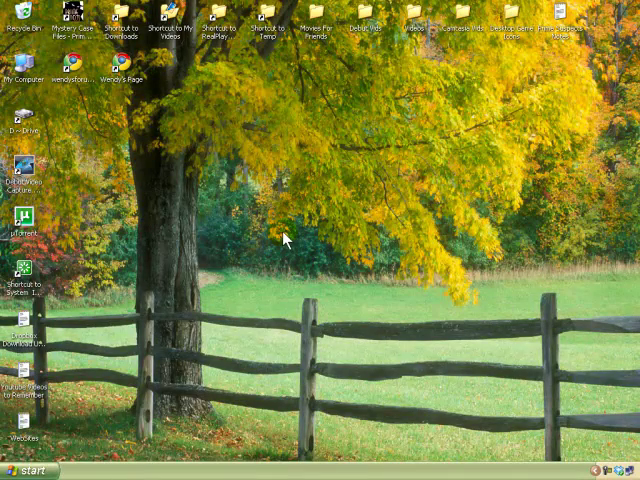